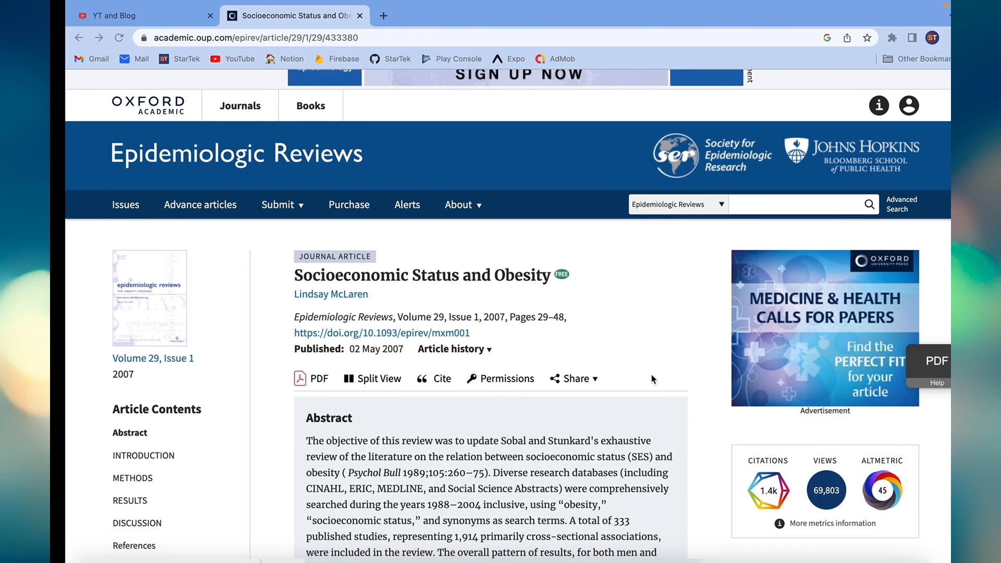
Step: Download the McLaren article's citation as an .enw EndNote file and import it into EndNote
scroll(down, 3)
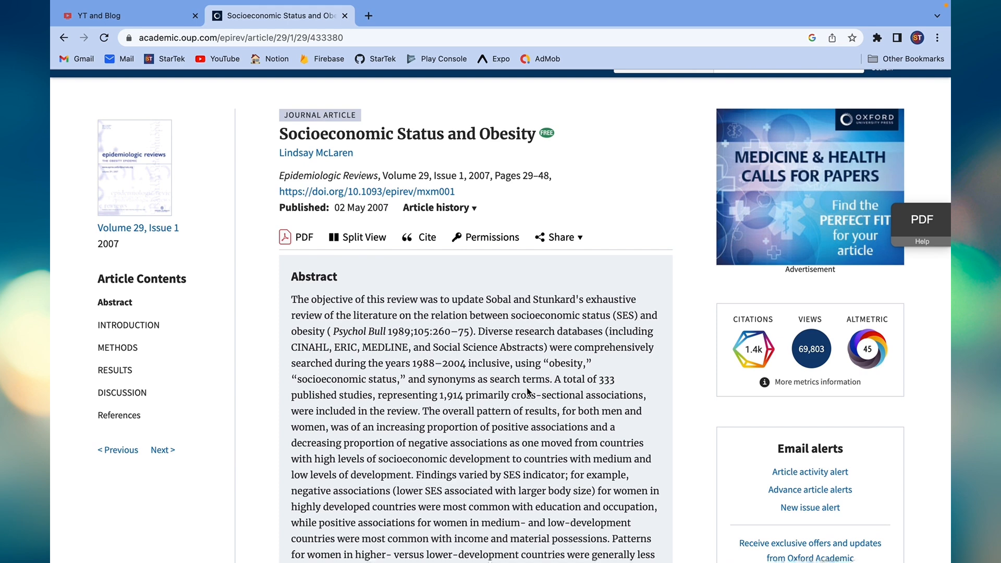
mouse_move(457, 326)
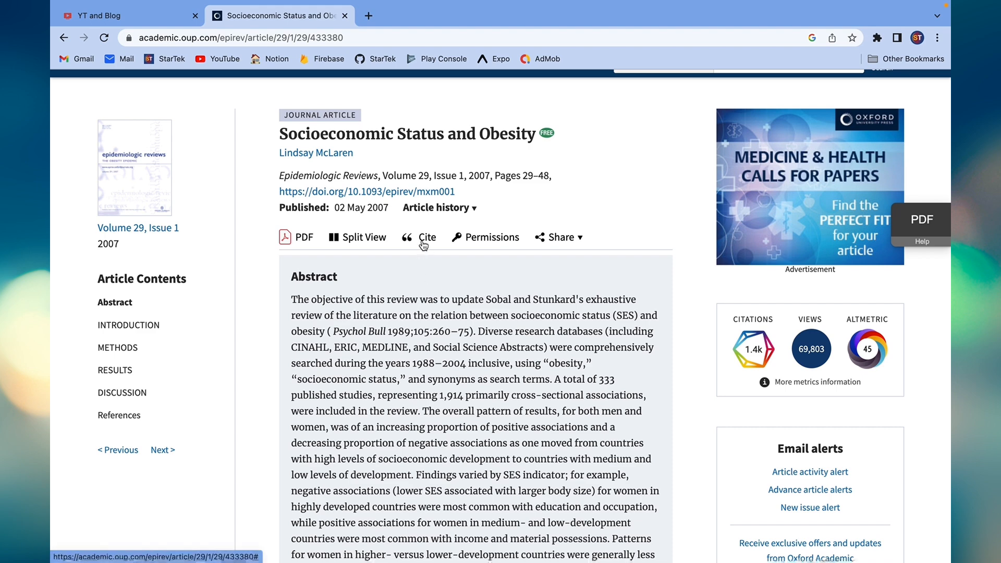
click(426, 237)
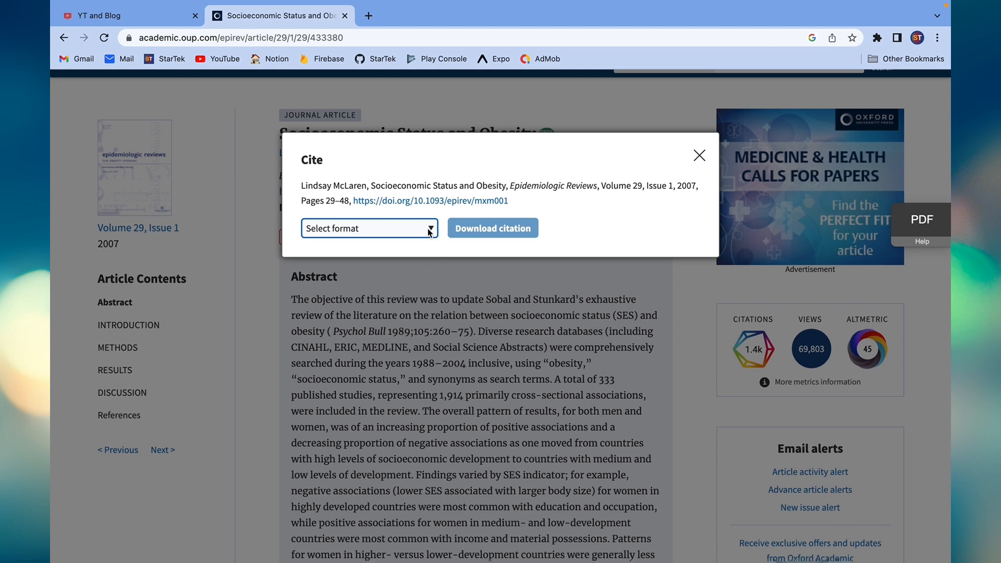
click(369, 228)
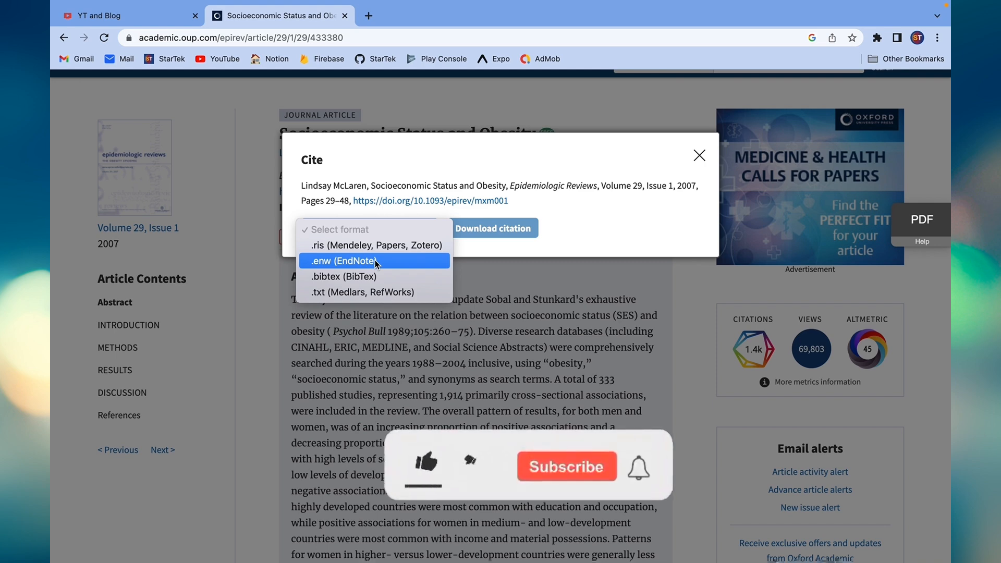
mouse_move(375, 245)
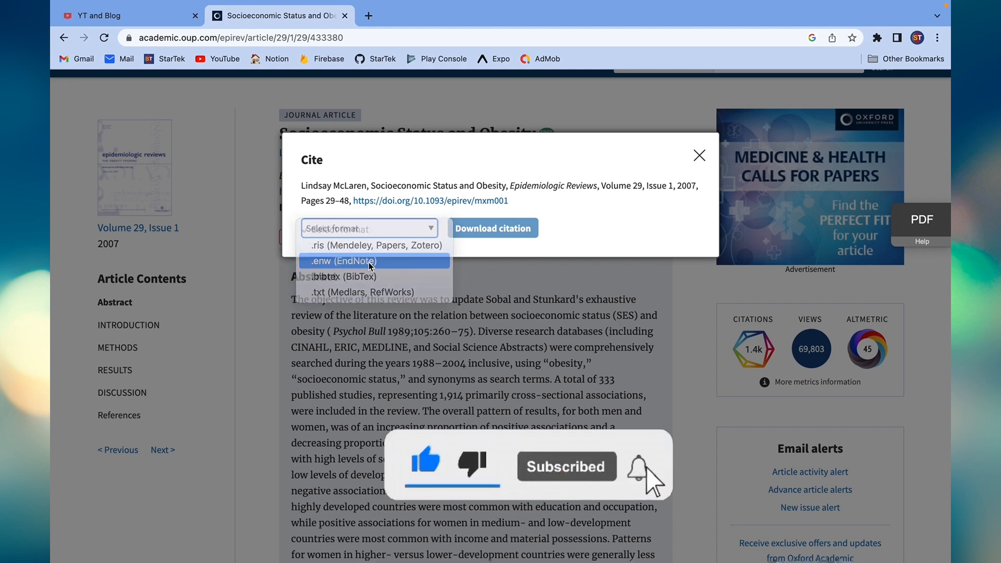
click(342, 261)
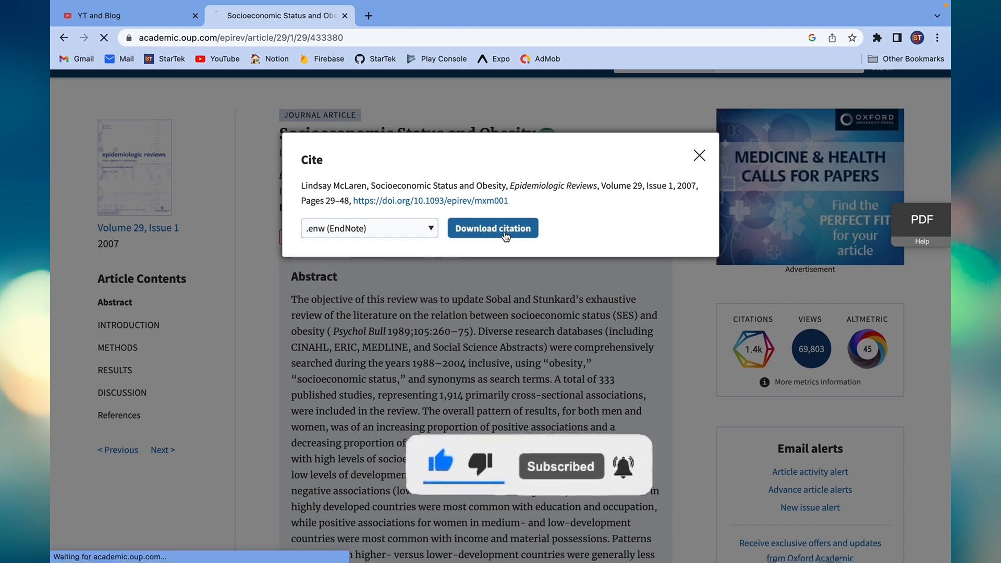
click(493, 228)
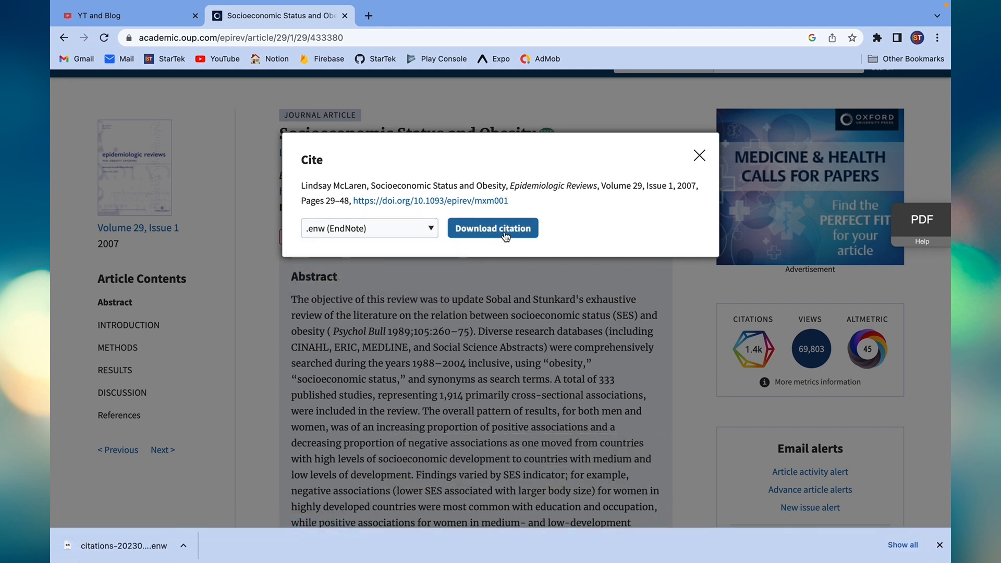
mouse_move(132, 545)
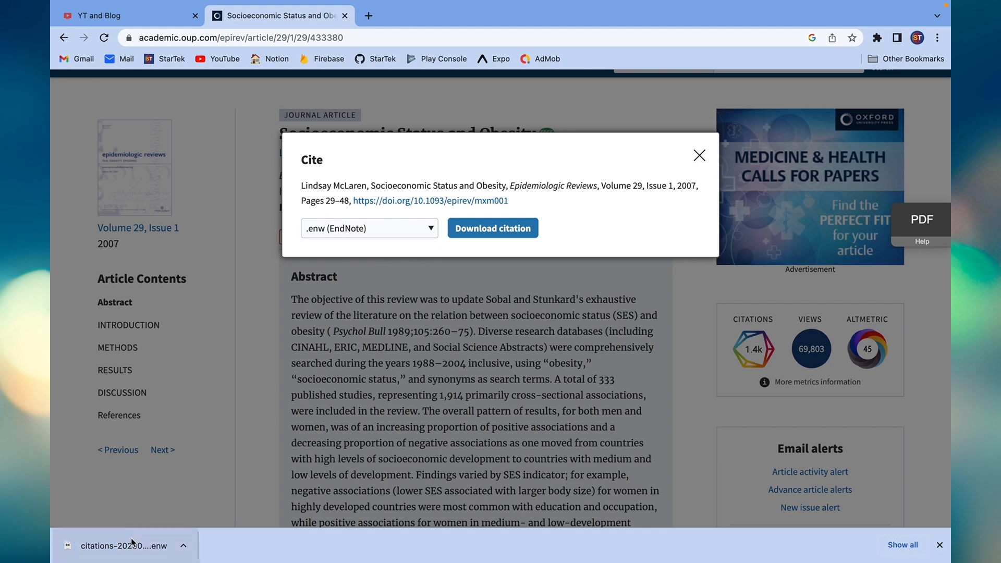
click(122, 546)
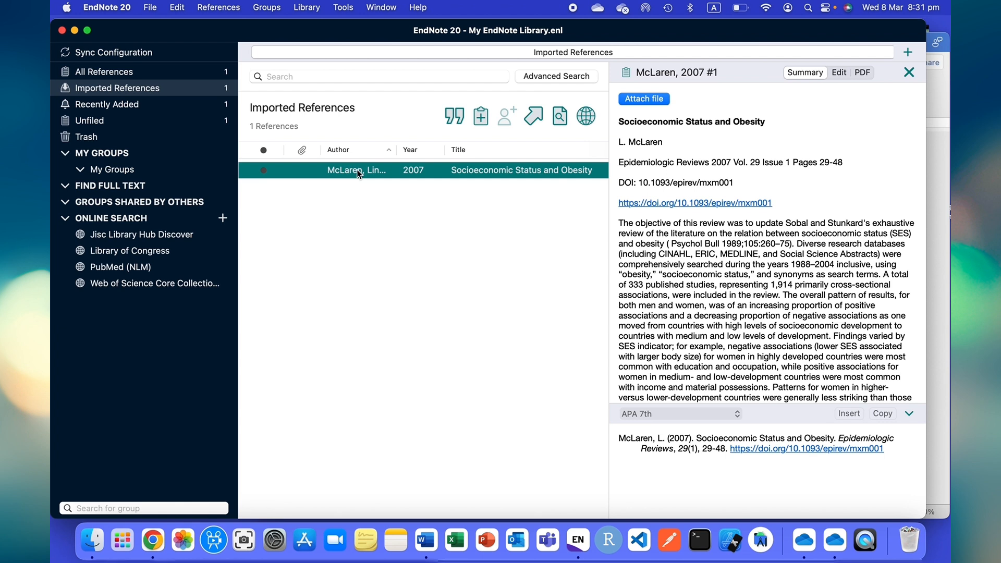
mouse_move(393, 173)
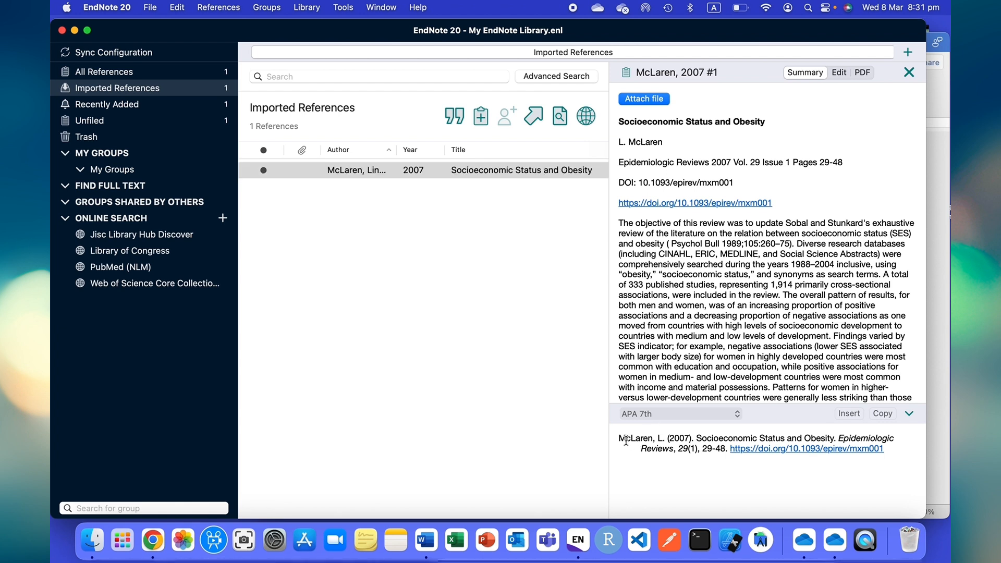
mouse_move(777, 261)
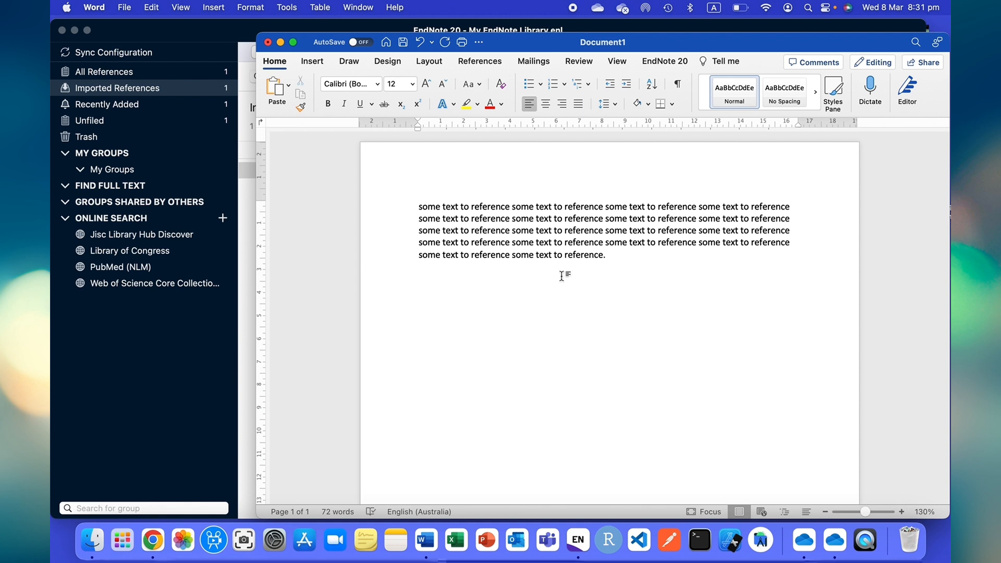
Step: Insert the (McLaren, 2007) citation after the paragraph, generating its APA reference entry
key(enter)
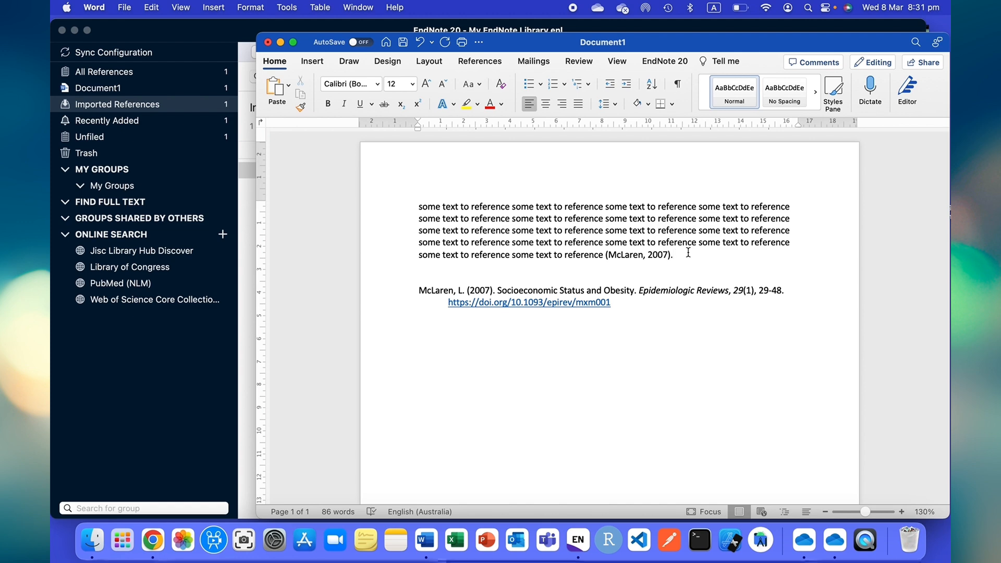
click(673, 254)
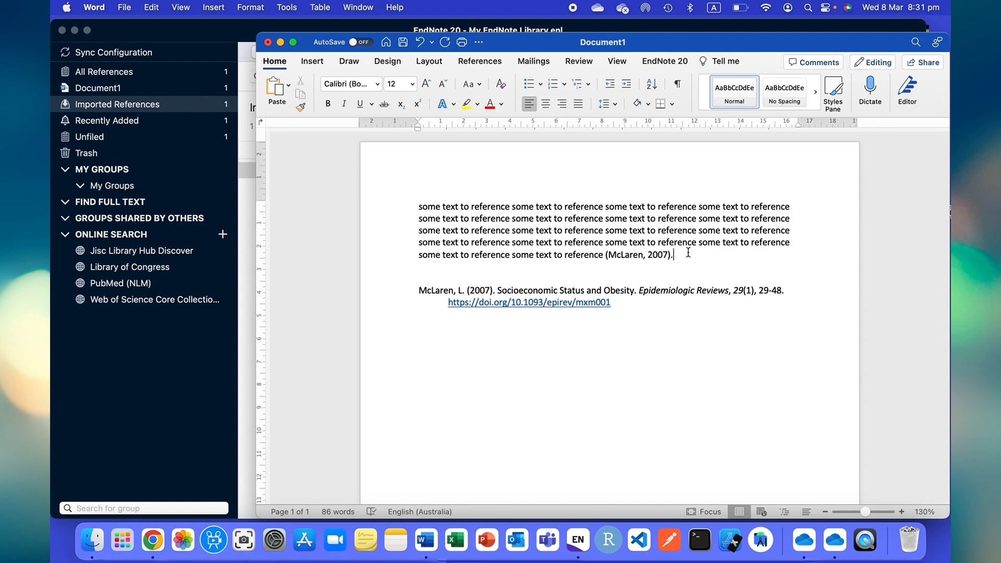